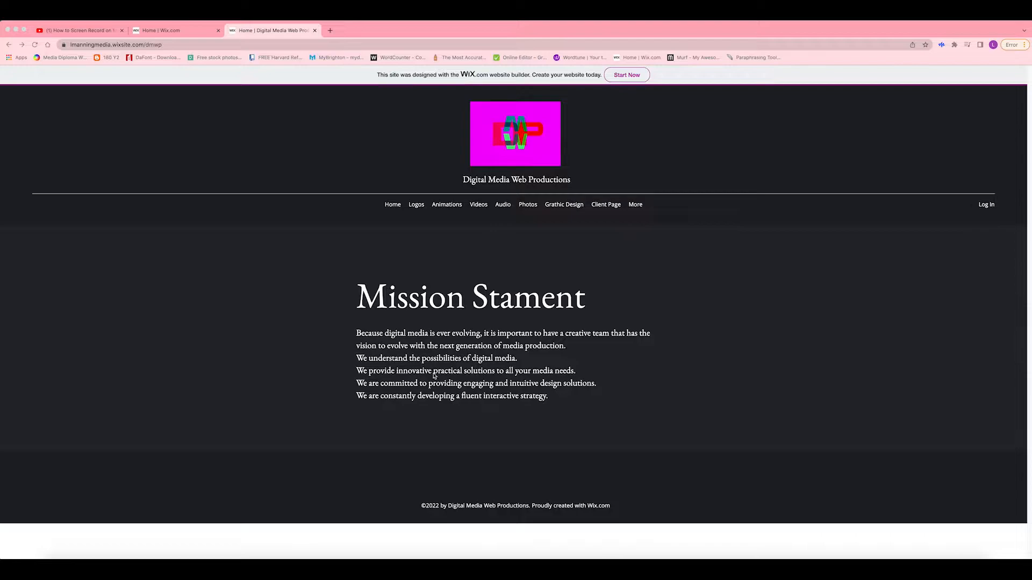
View the Logos page's designs down to the footer, then move on to Animations
left_click(416, 204)
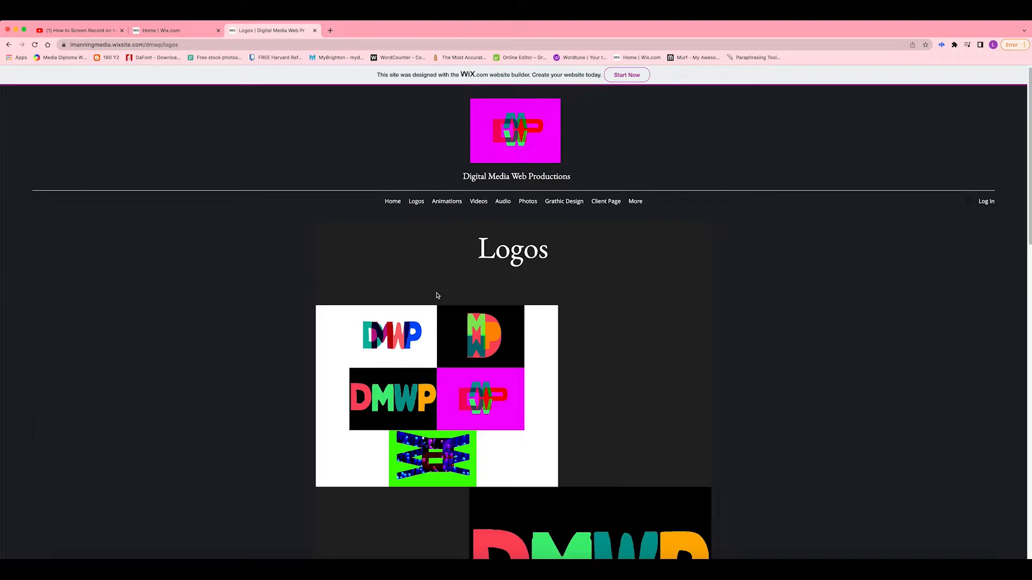
scroll("down", 3)
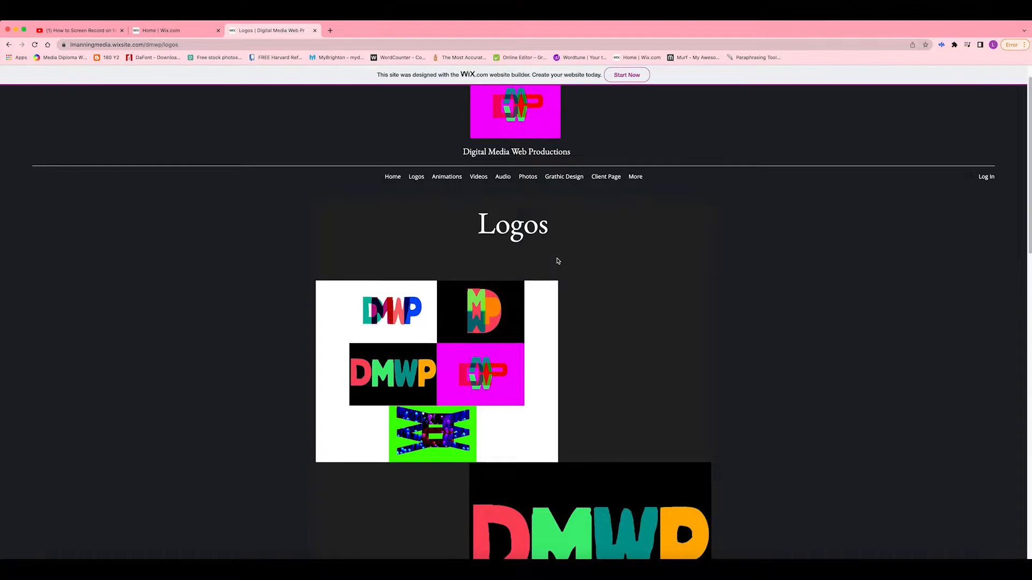
scroll("down", 3)
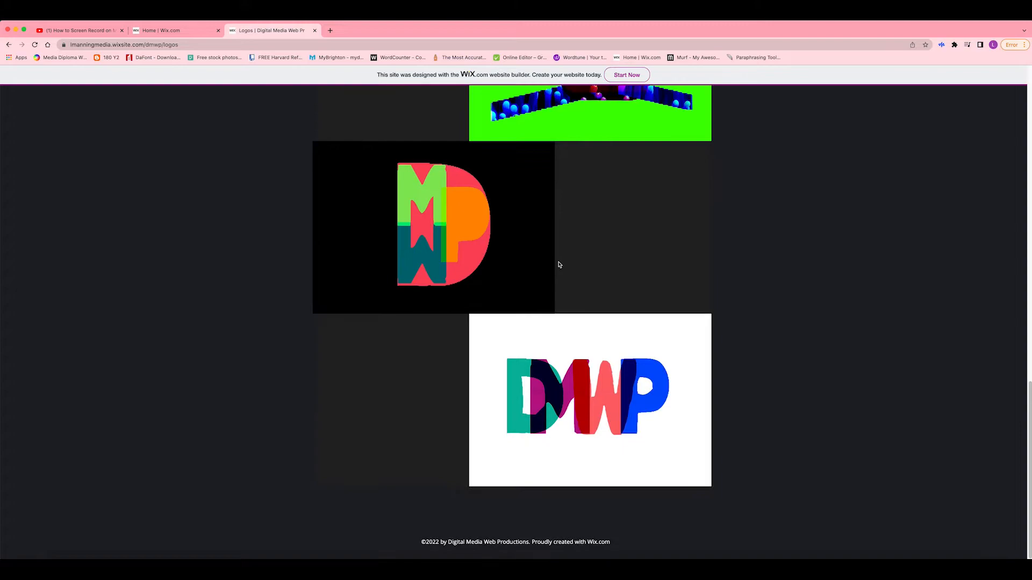
left_click(446, 205)
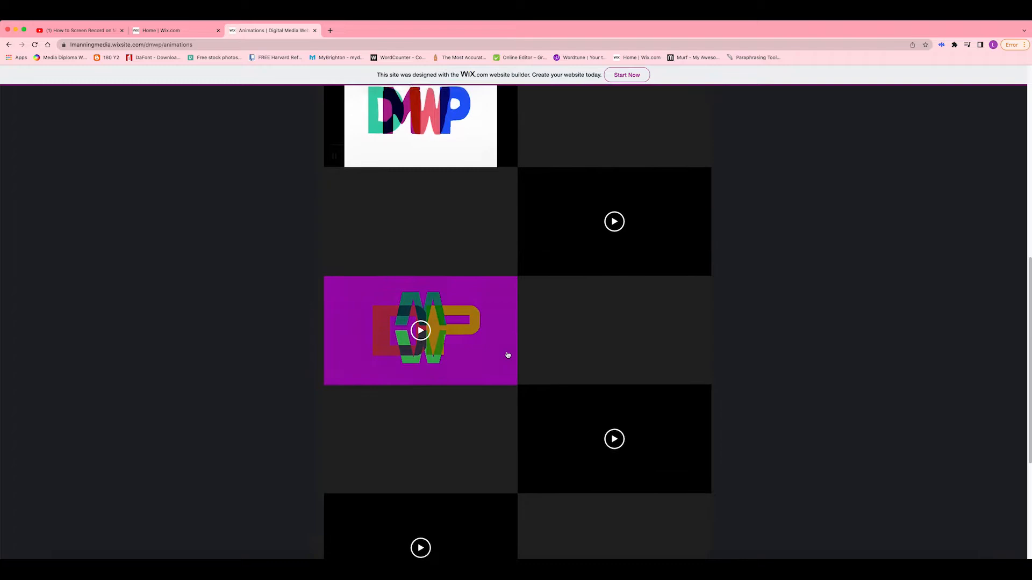
Scroll through the Animations video grid, including the Southend-on-Sea clip
scroll("down", 3)
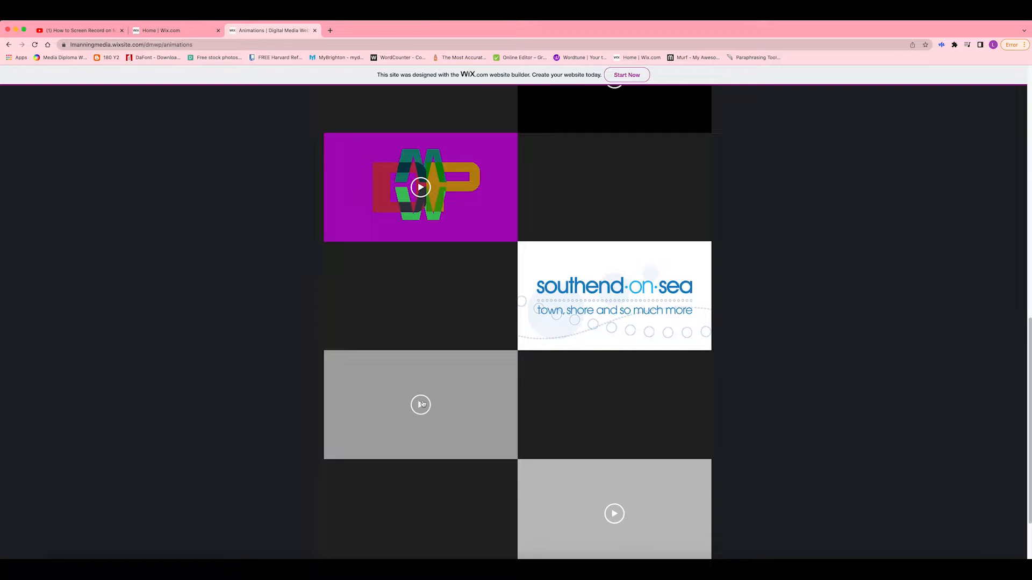
scroll("down", 3)
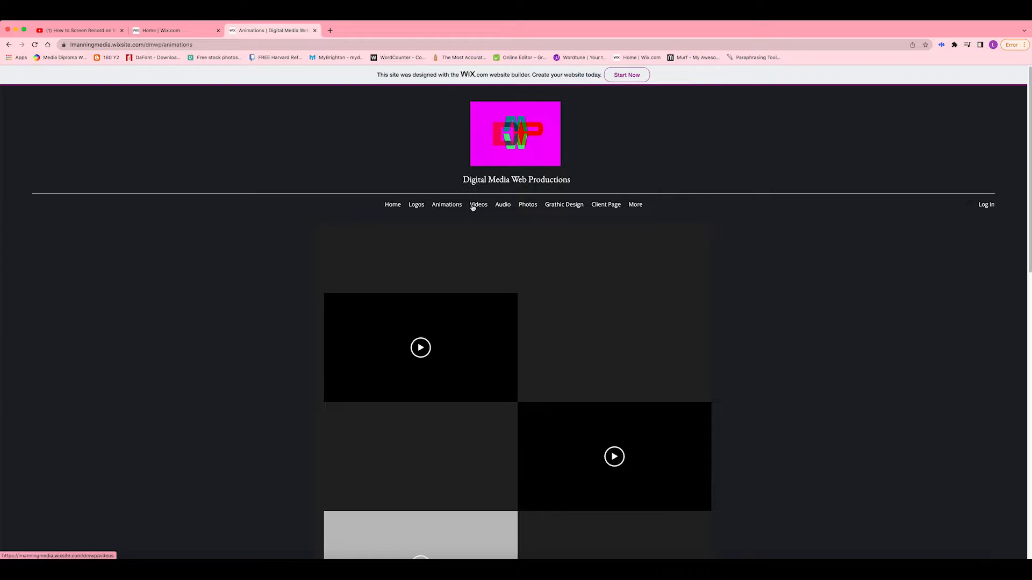
Play the Videos page clips, including the woman in red, then move to the Audio page
left_click(477, 204)
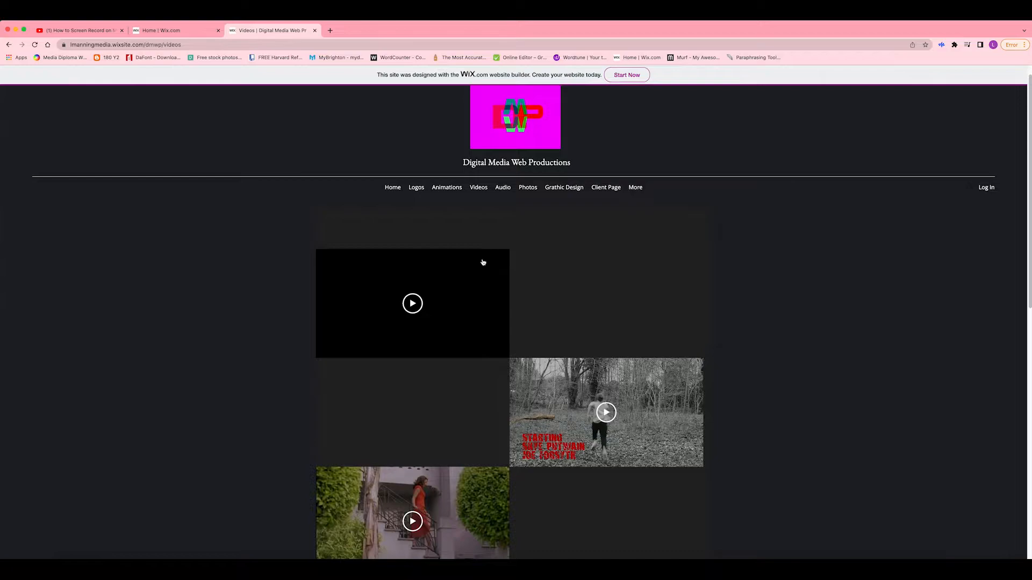
scroll("down", 3)
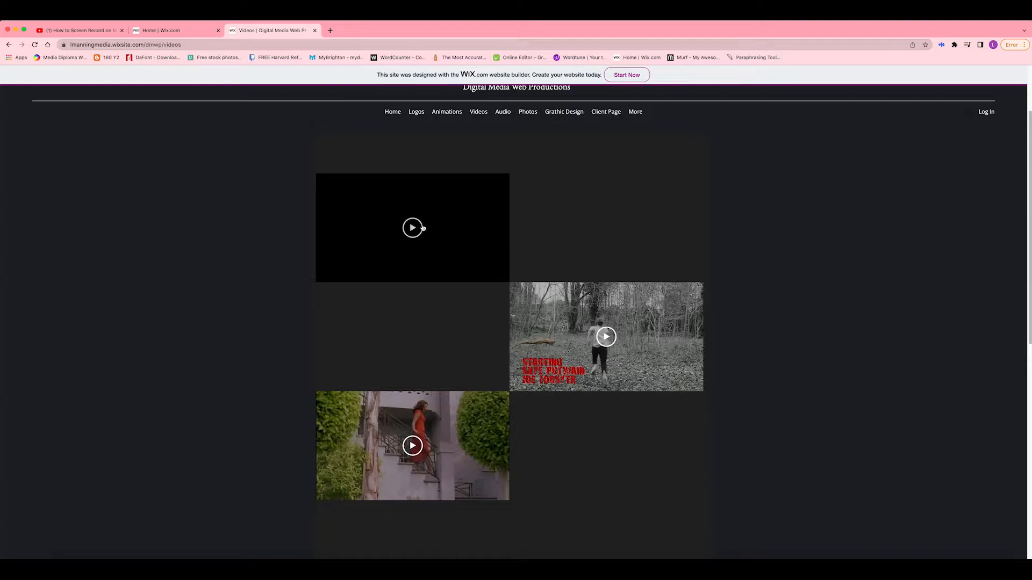
left_click(412, 228)
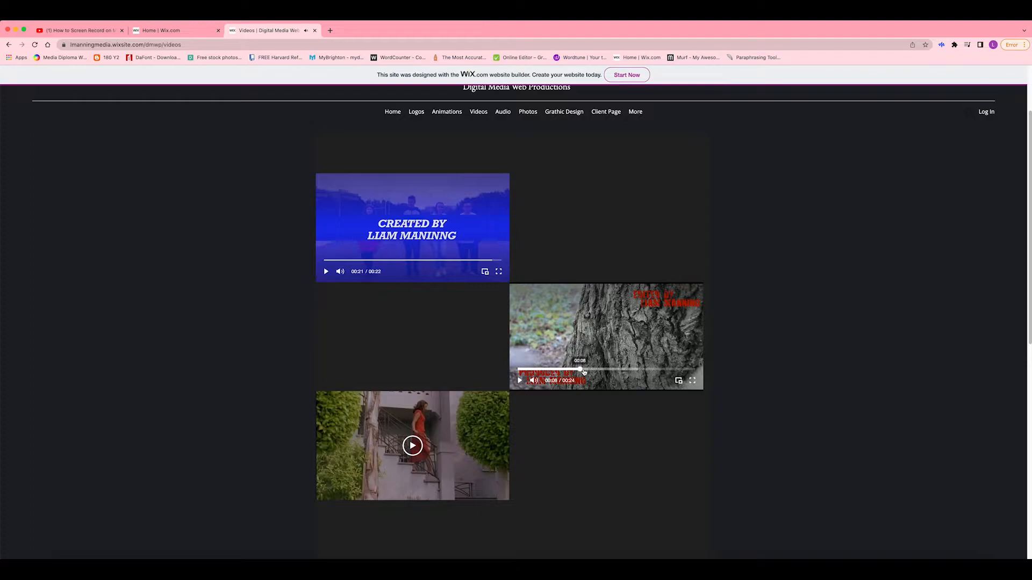
left_click(519, 380)
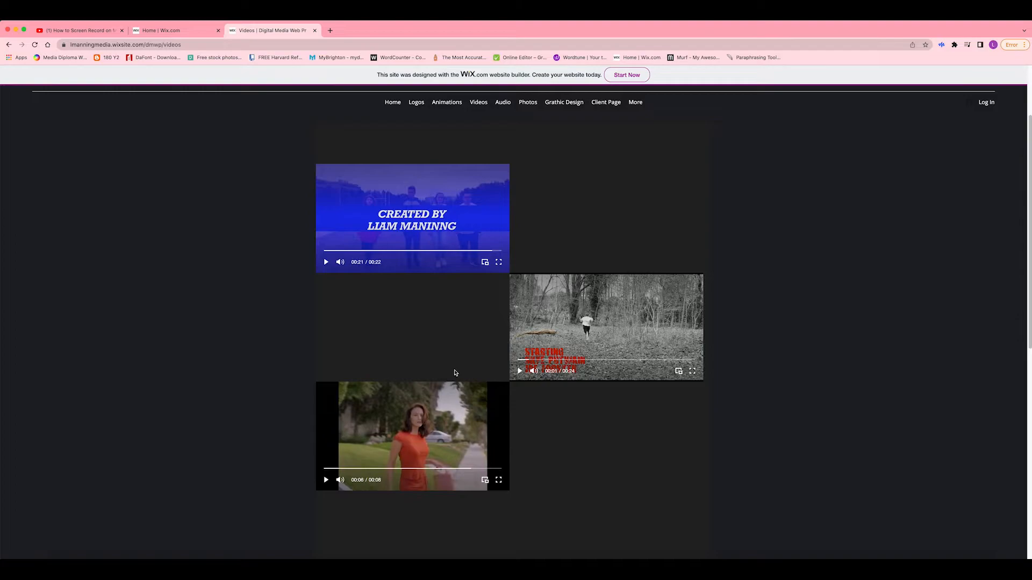
left_click(501, 102)
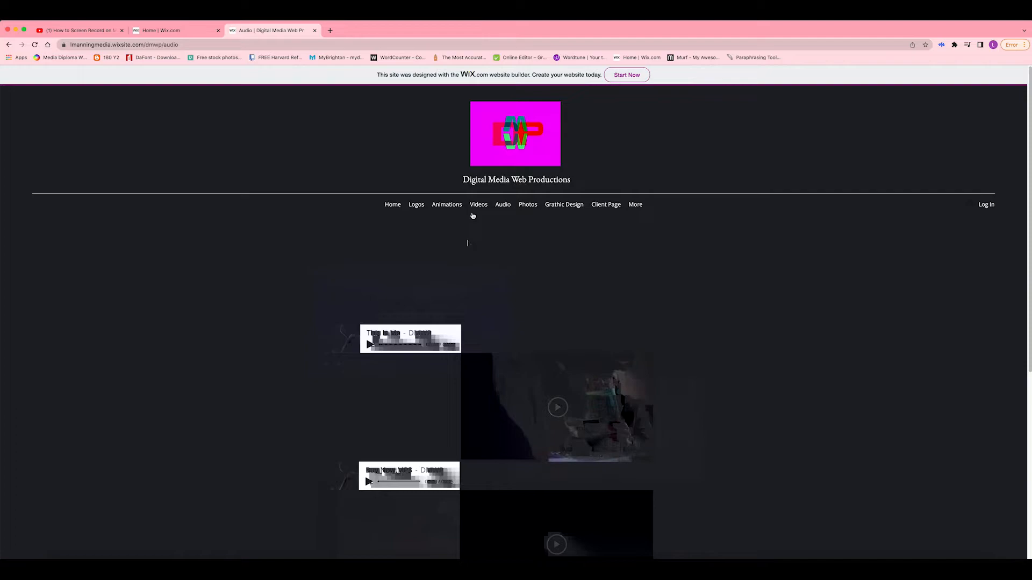
Look down the Audio page before moving to Photos
scroll("down", 3)
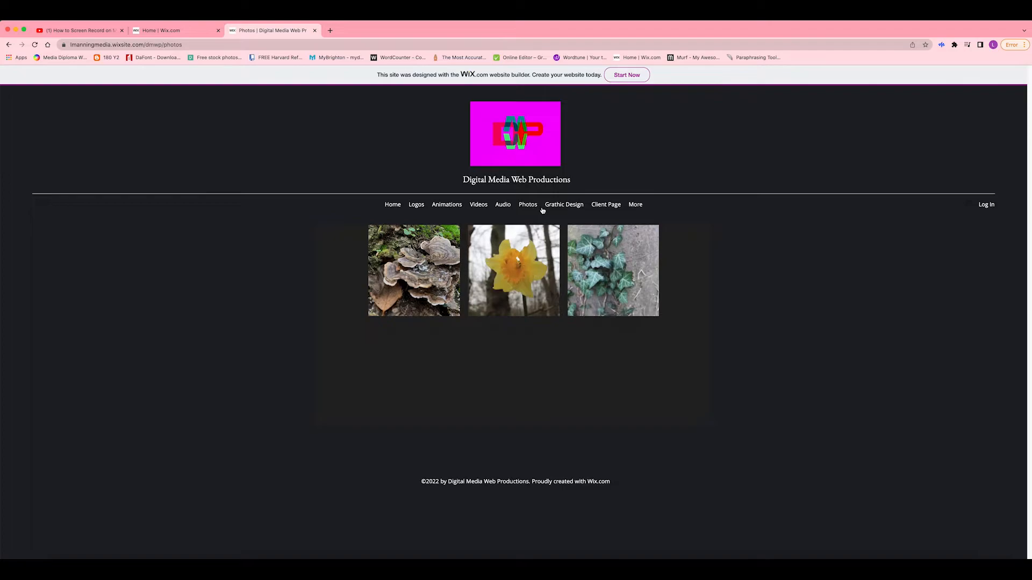
Bring up the Graphic Design gallery of posters
left_click(563, 204)
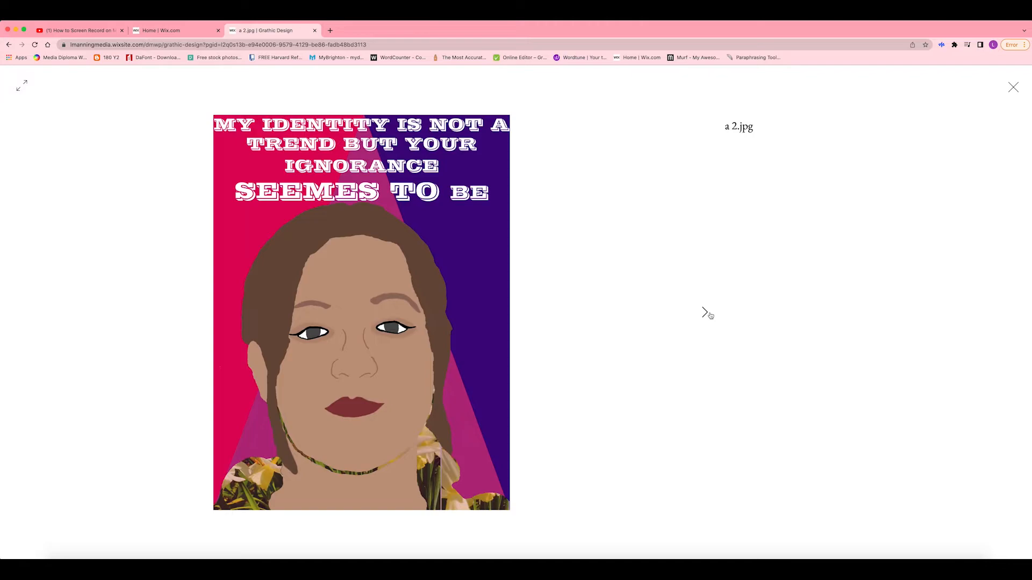
Flip through three more enlarged posters, close the lightbox, and show the Client Page brand logos
left_click(705, 311)
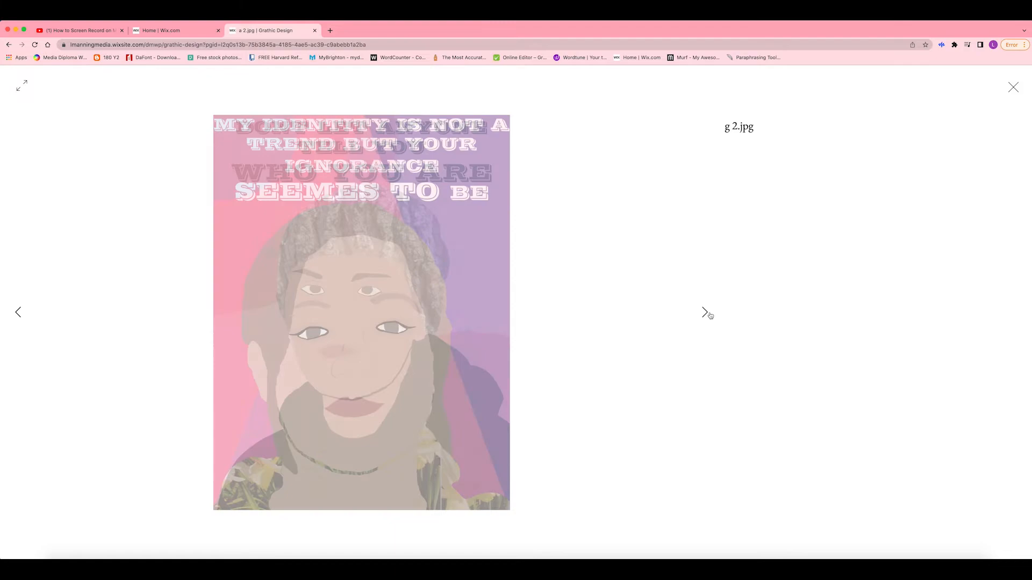
left_click(703, 311)
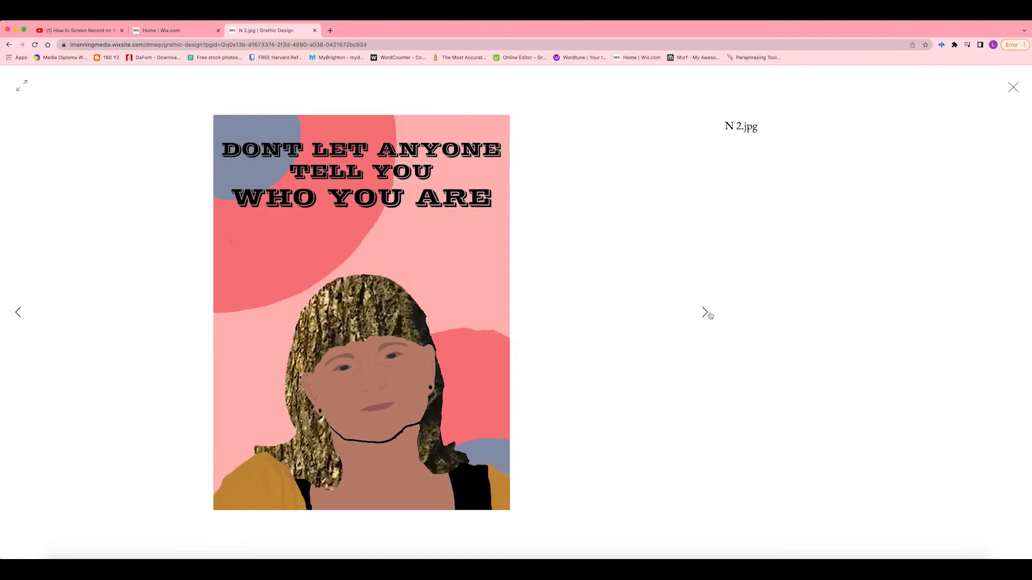
left_click(704, 312)
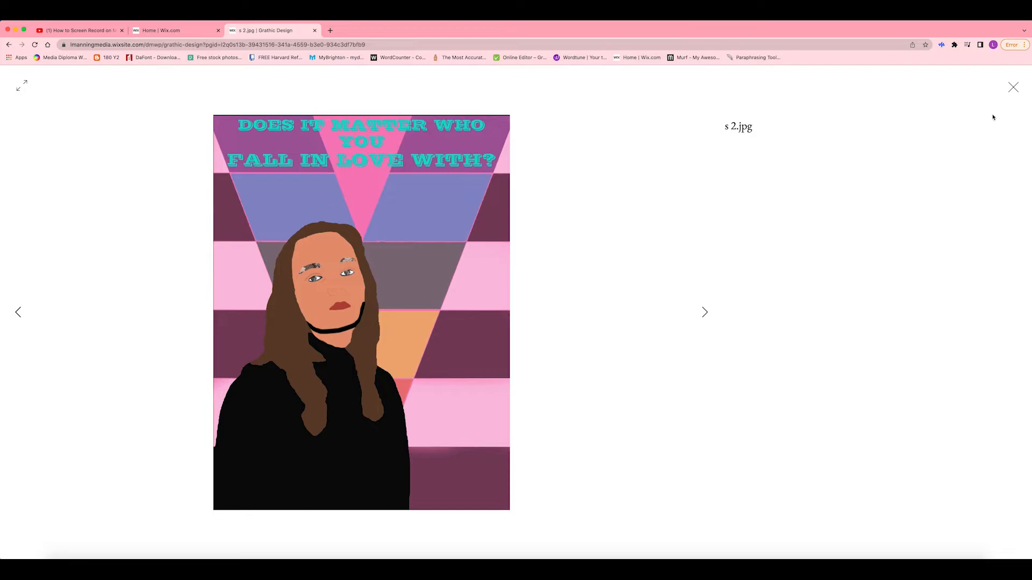
left_click(1013, 86)
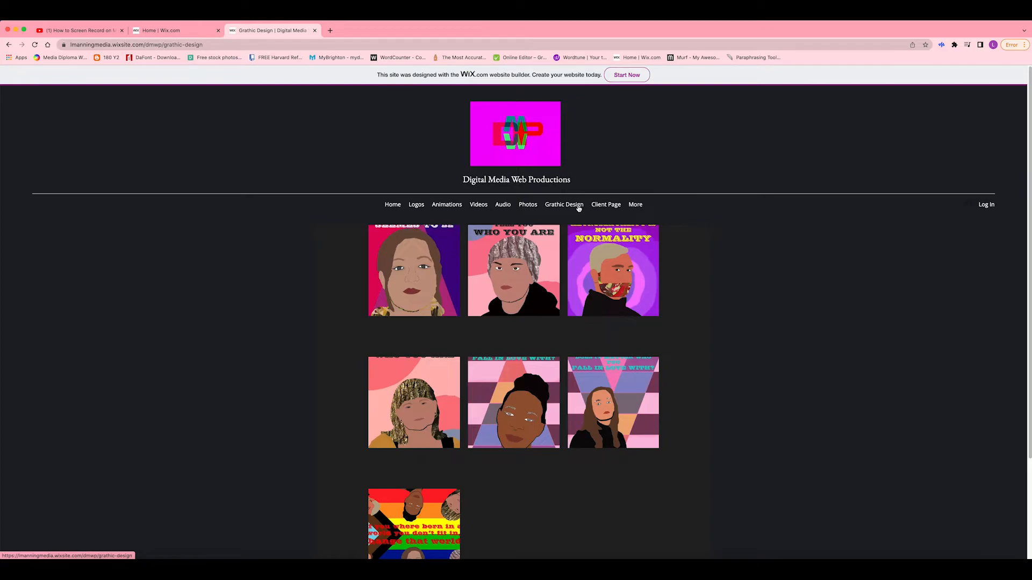
left_click(605, 204)
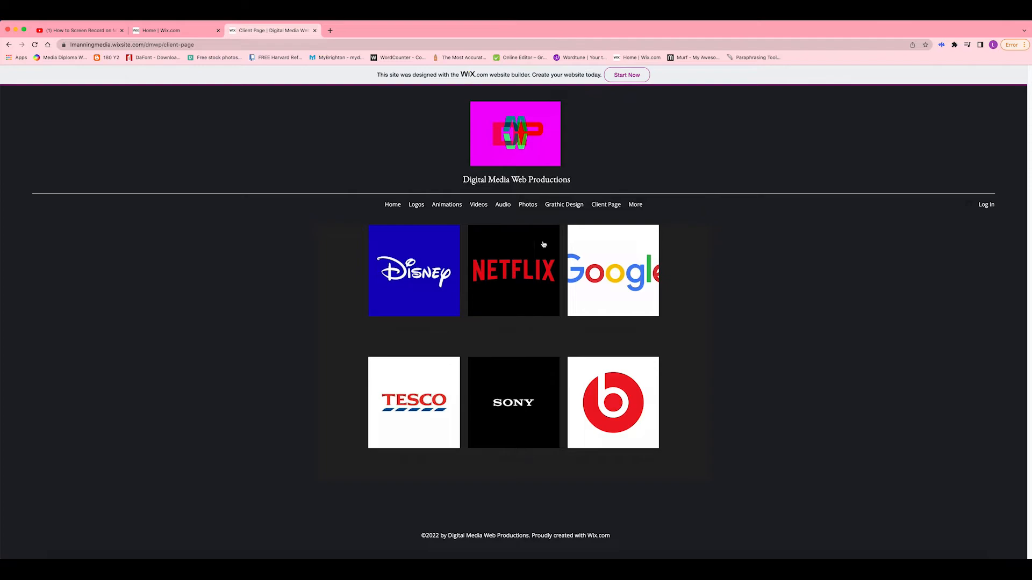
Reach the Contact Us page via the More menu
left_click(634, 204)
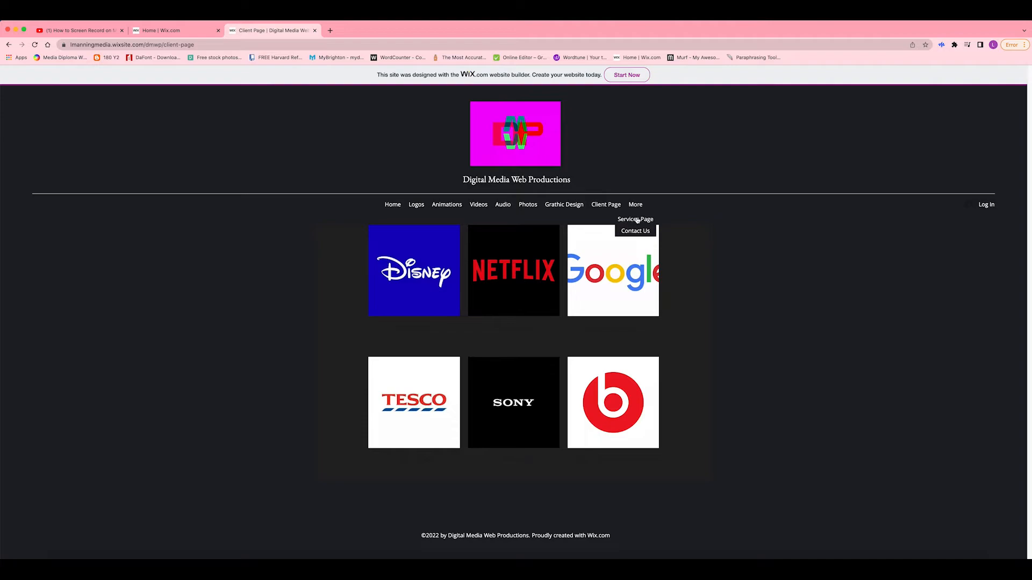
left_click(634, 219)
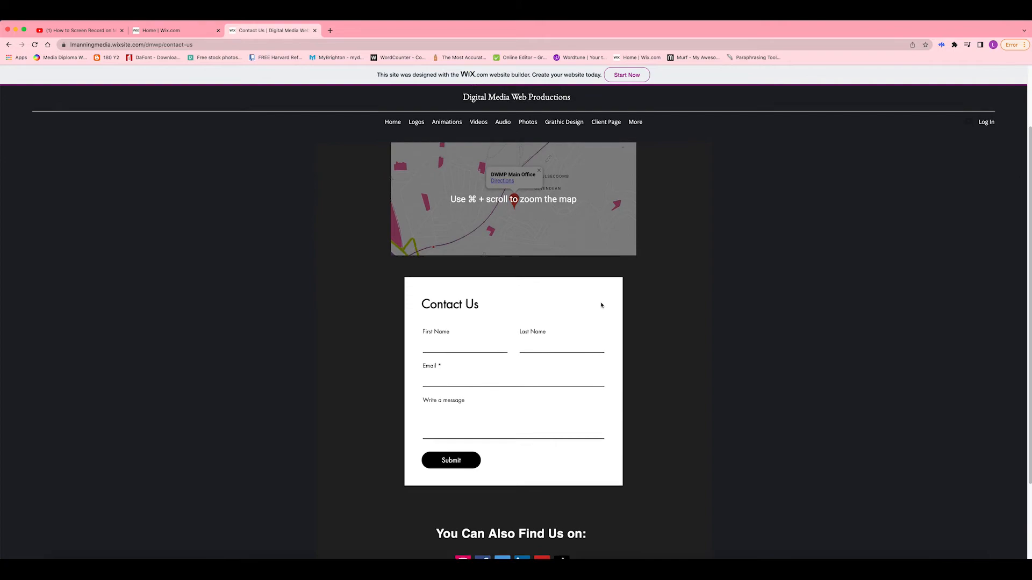
Enter 'udududu' as first name and 'manning' as last name, then return from Google Maps to the form
type("udududu")
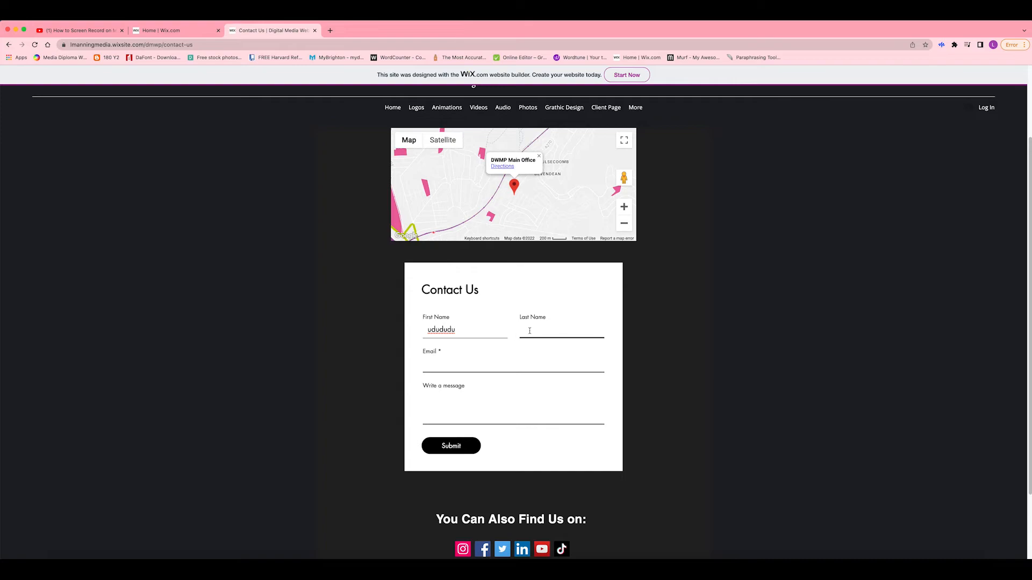
type("manning")
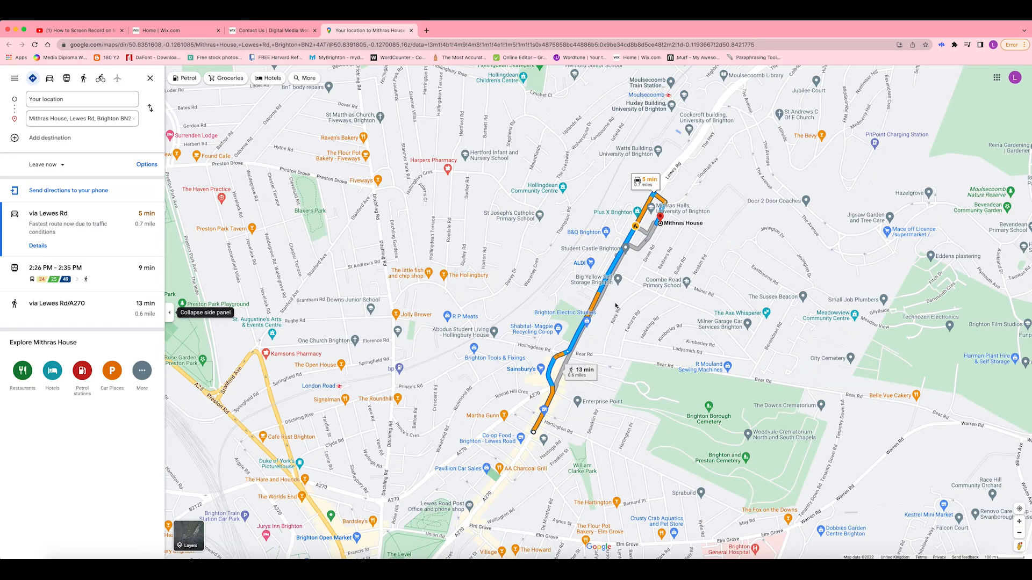
left_click(270, 30)
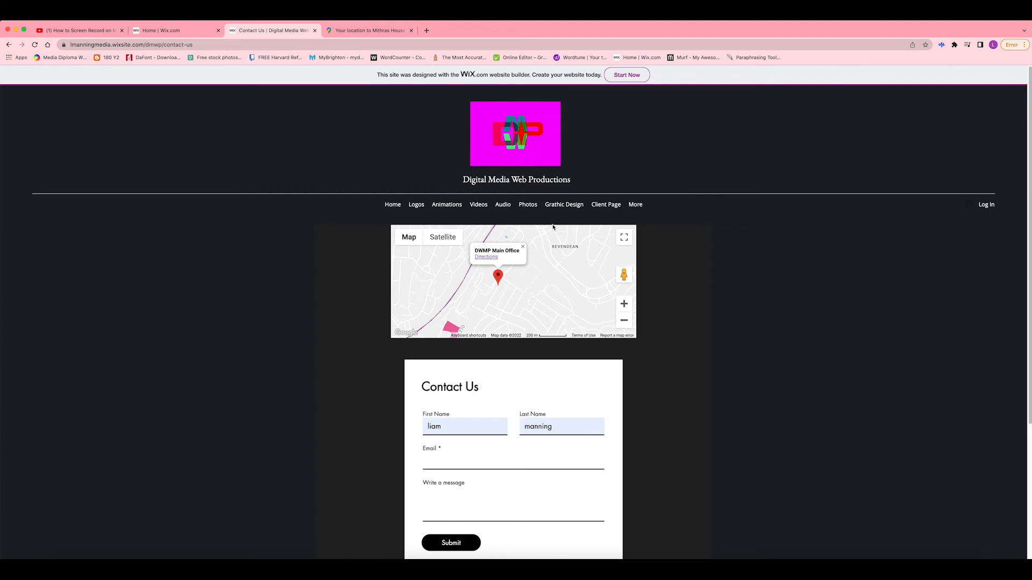
scroll("down", 3)
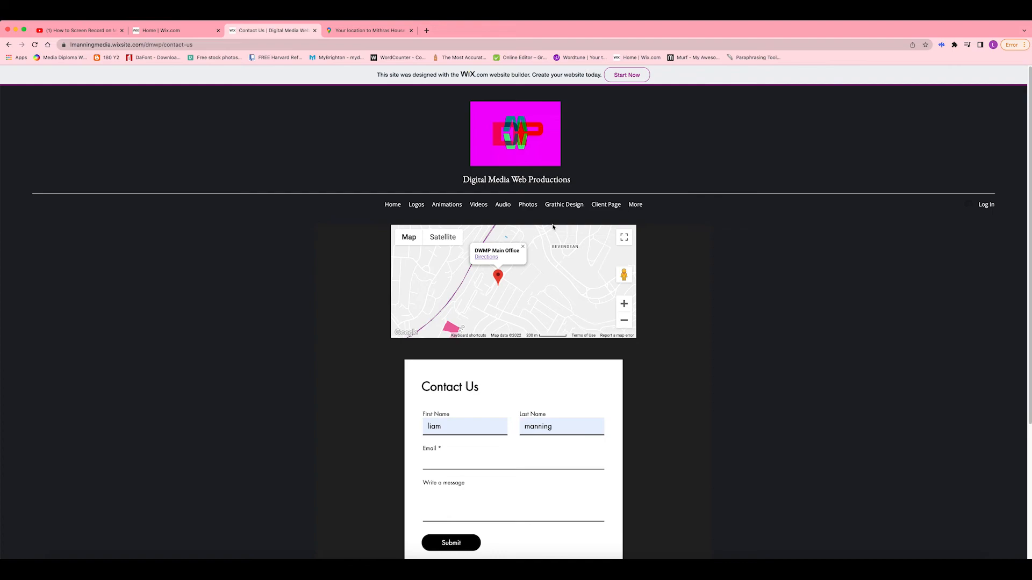